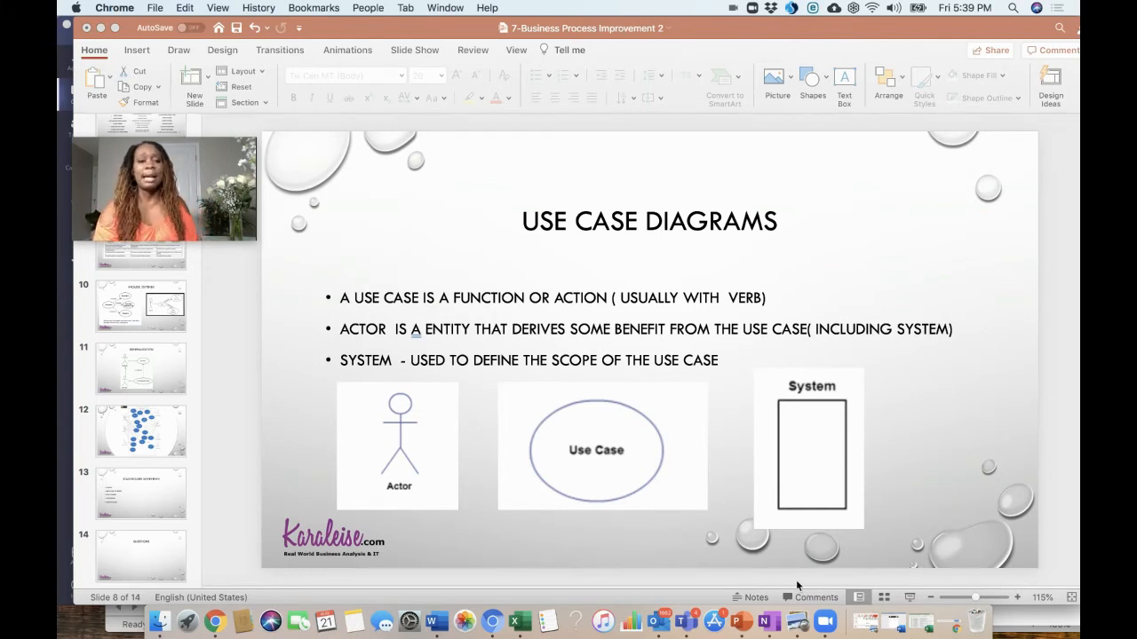
pyautogui.moveTo(863, 618)
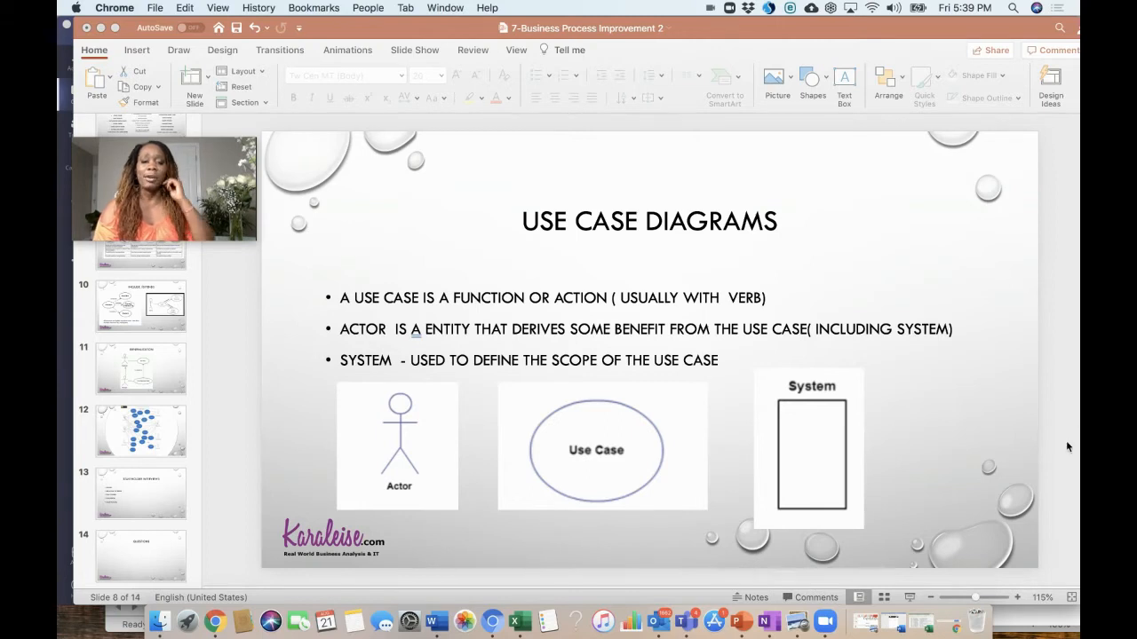
pyautogui.moveTo(600, 469)
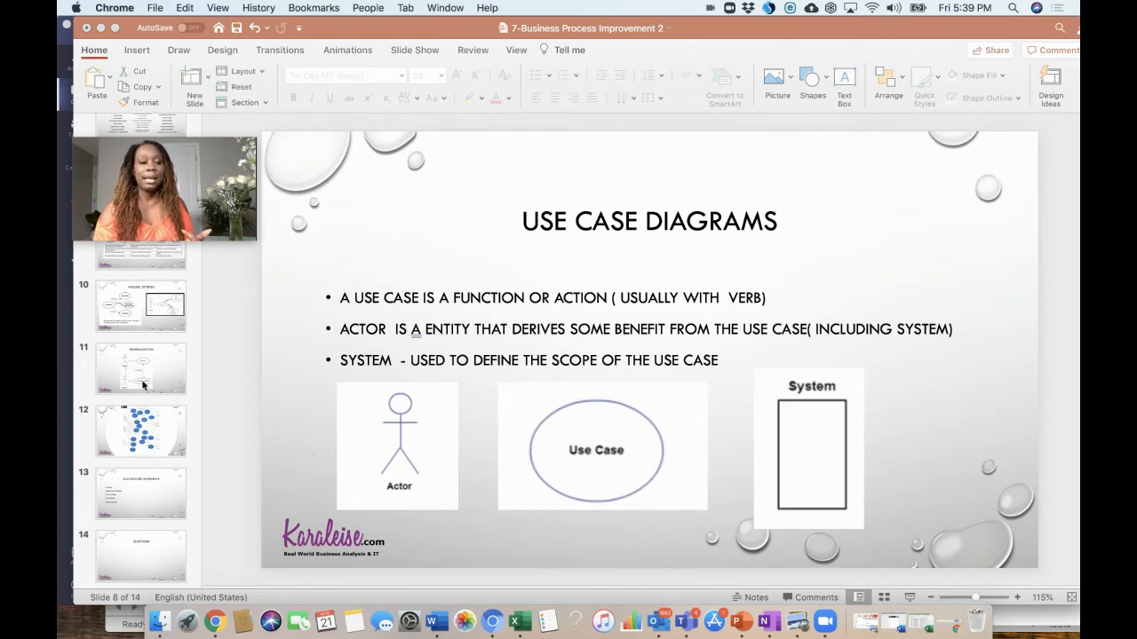
# - Show the include/extends examples slide, then the Generalization slide with the employee–manager diagram
pyautogui.click(140, 306)
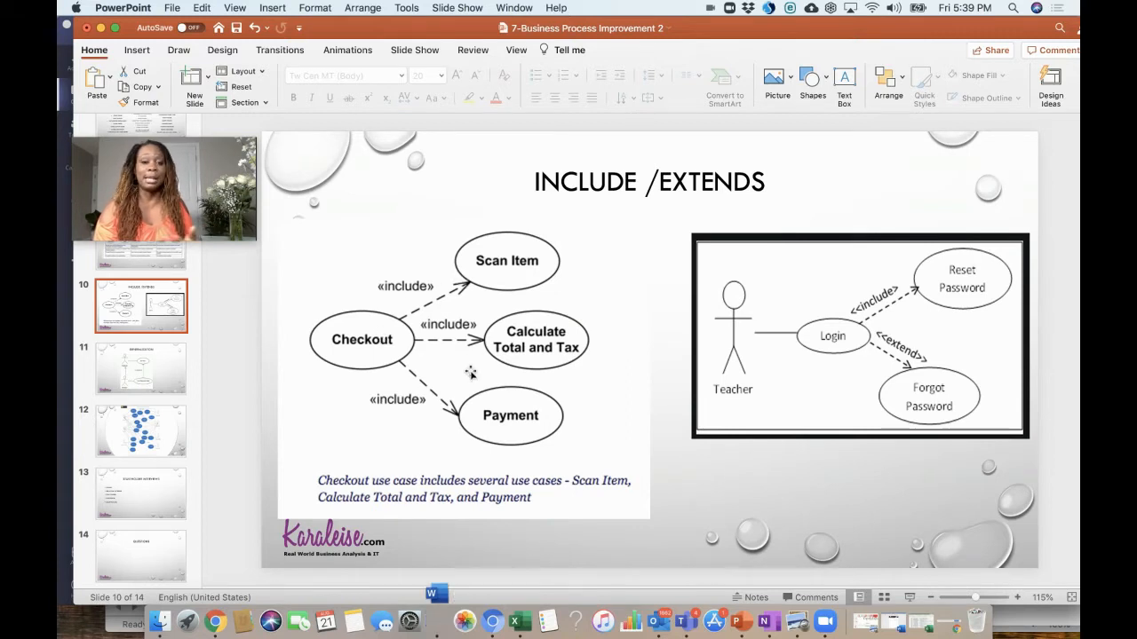
pyautogui.moveTo(909, 363)
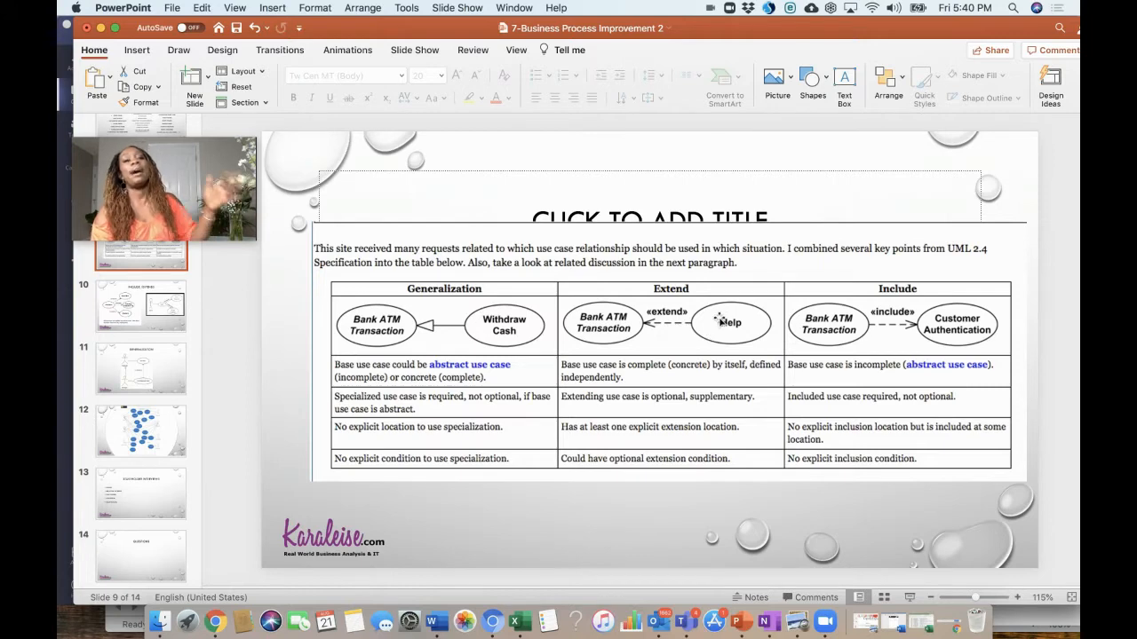
pyautogui.moveTo(618, 348)
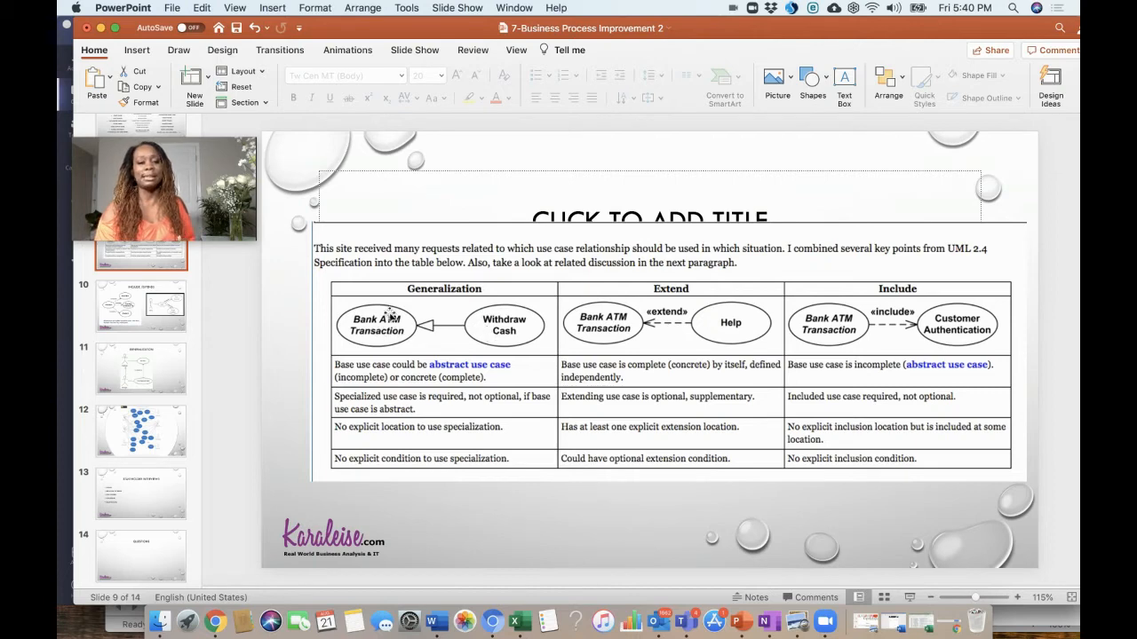
pyautogui.moveTo(491, 299)
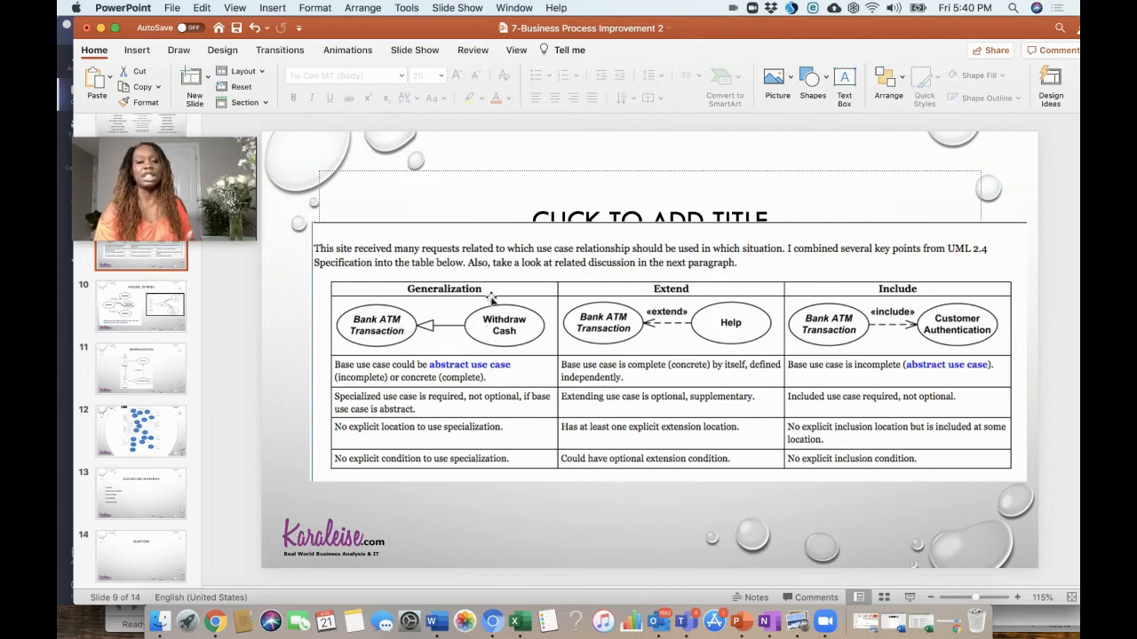
pyautogui.moveTo(635, 323)
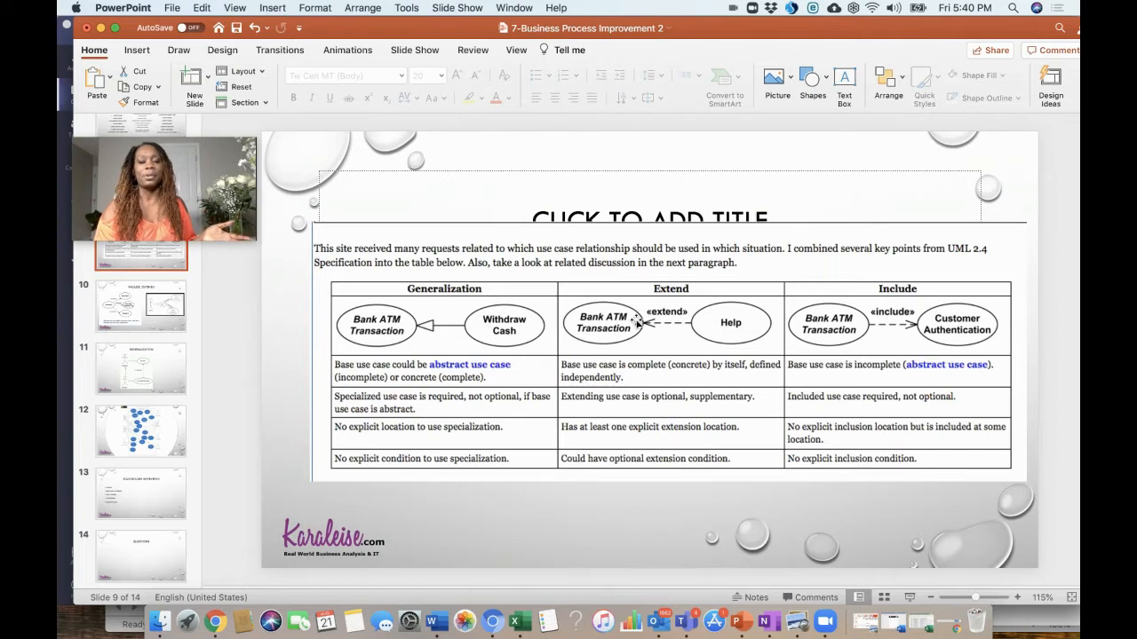
pyautogui.moveTo(157, 384)
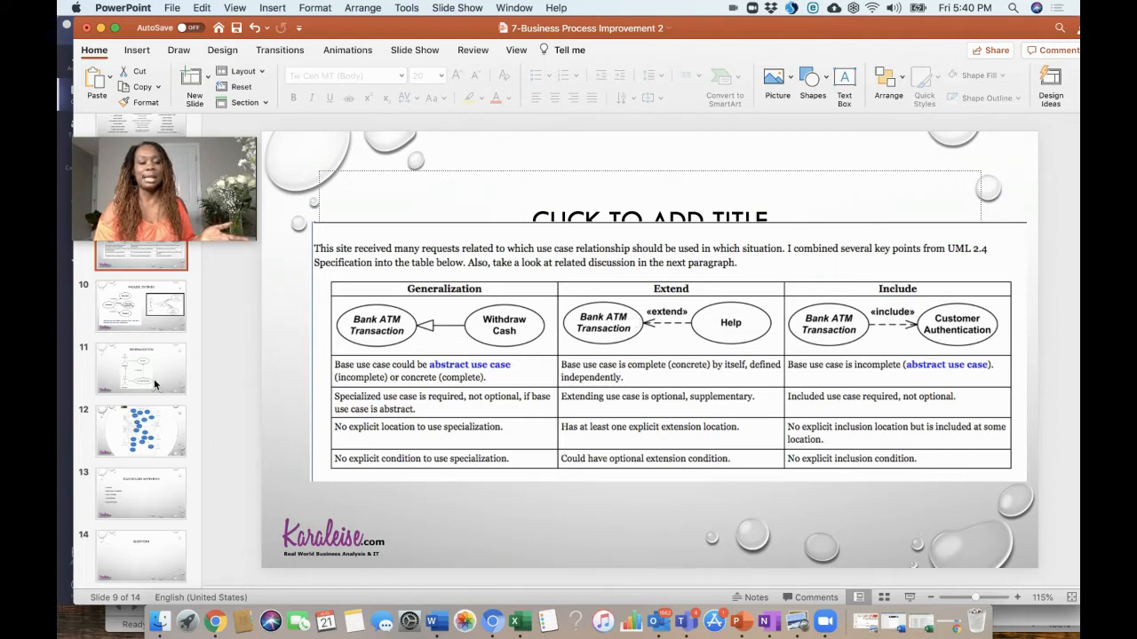
pyautogui.click(140, 368)
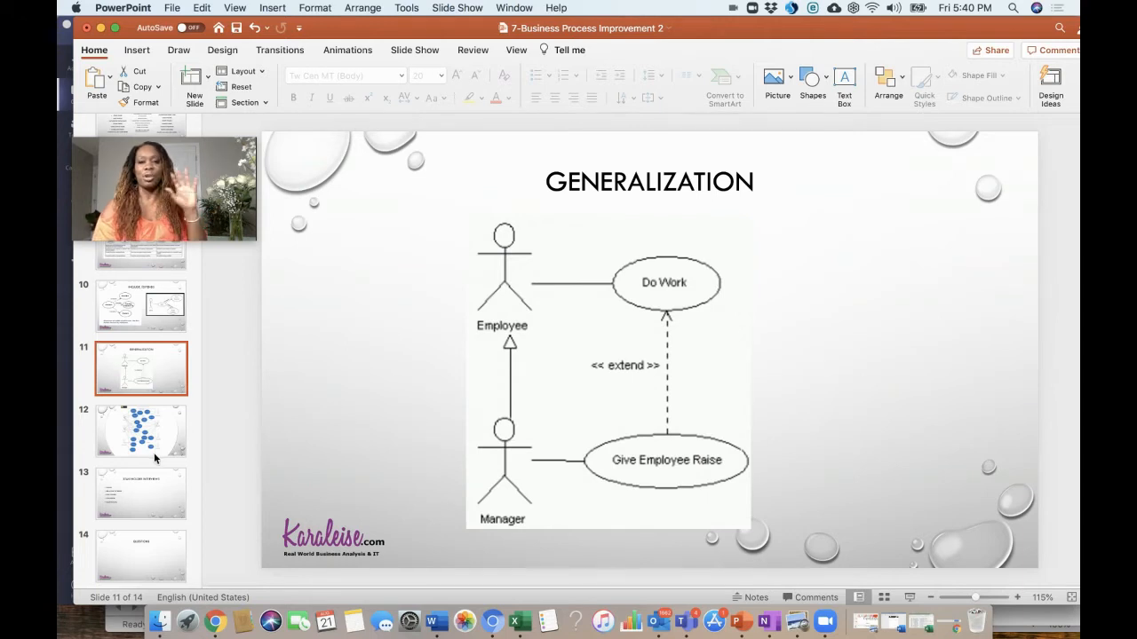
pyautogui.moveTo(156, 458)
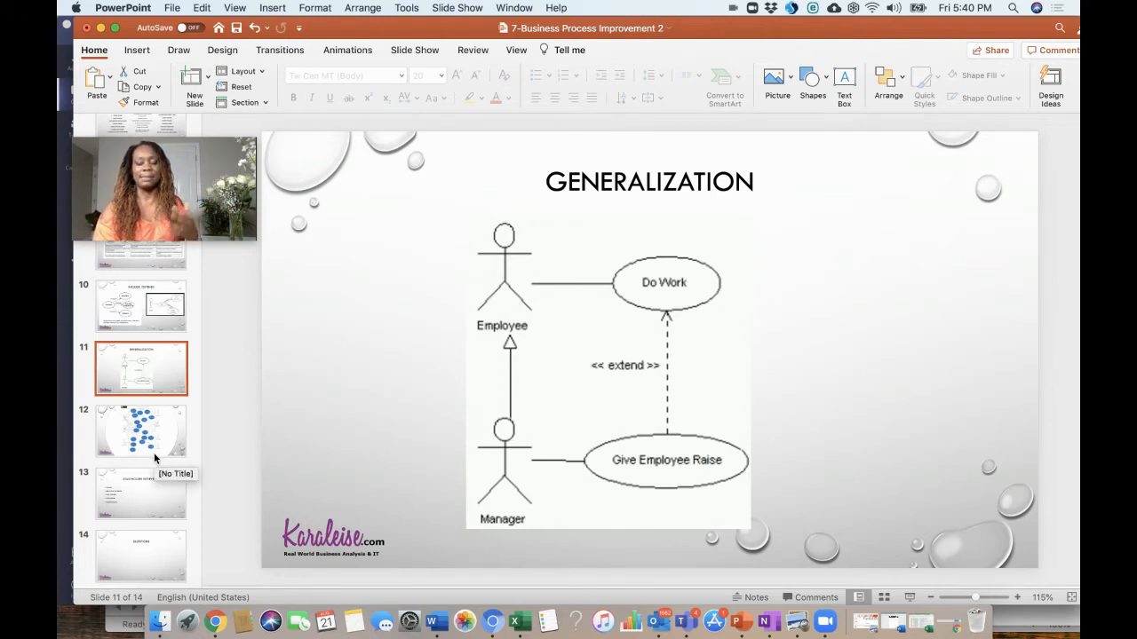
# - Show slide 12, the full Foodin food delivery use case diagram
pyautogui.click(142, 432)
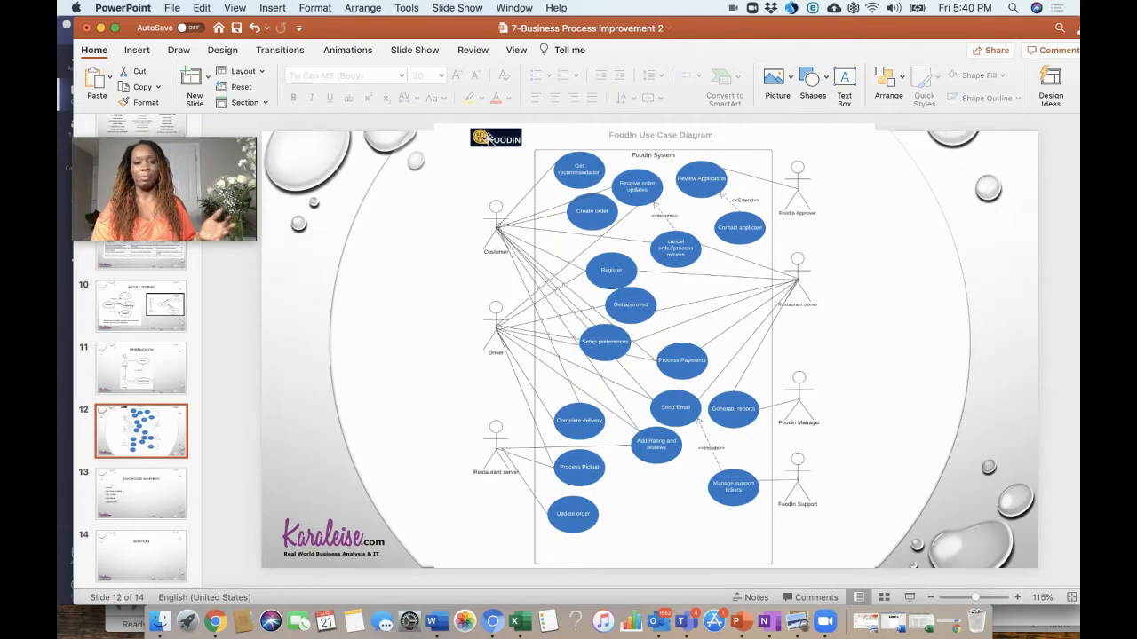
pyautogui.moveTo(803, 240)
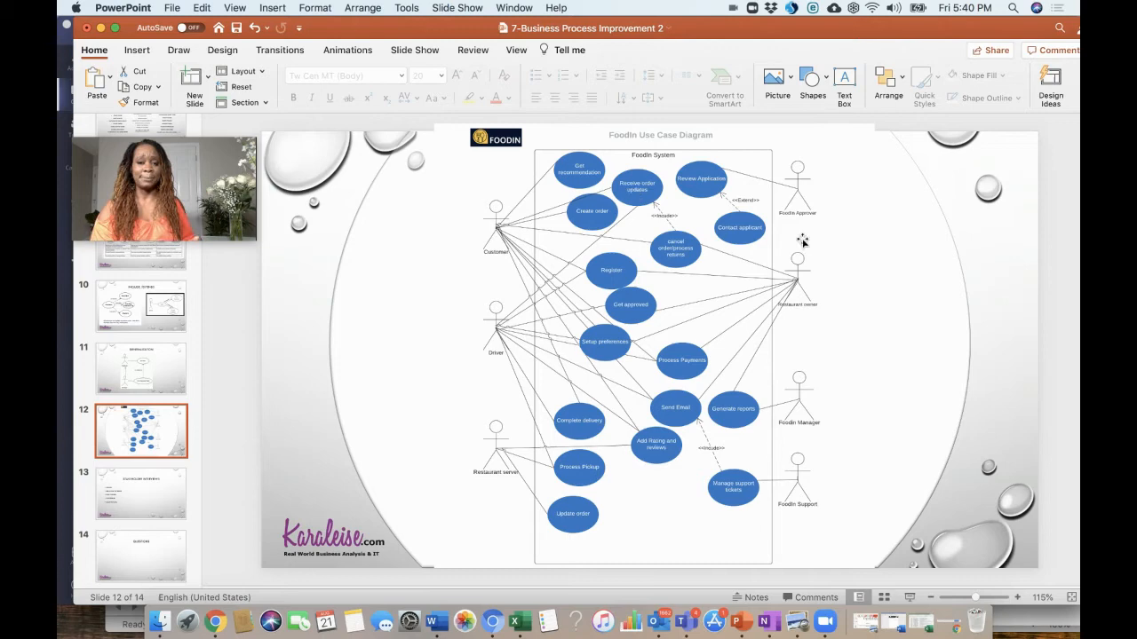
pyautogui.moveTo(654, 479)
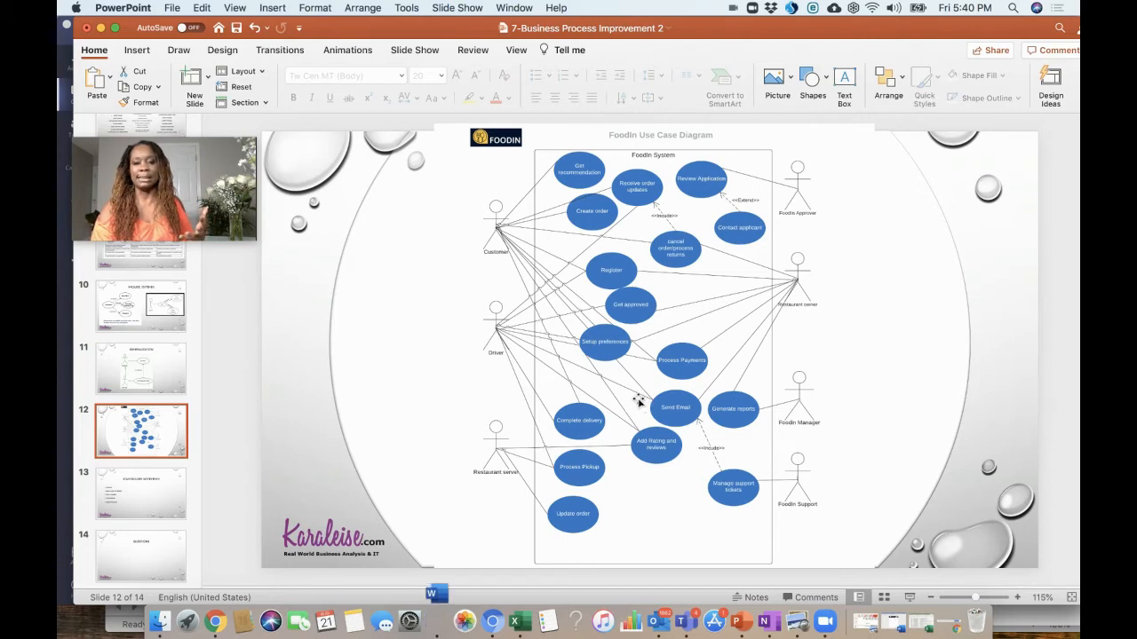
pyautogui.moveTo(789, 392)
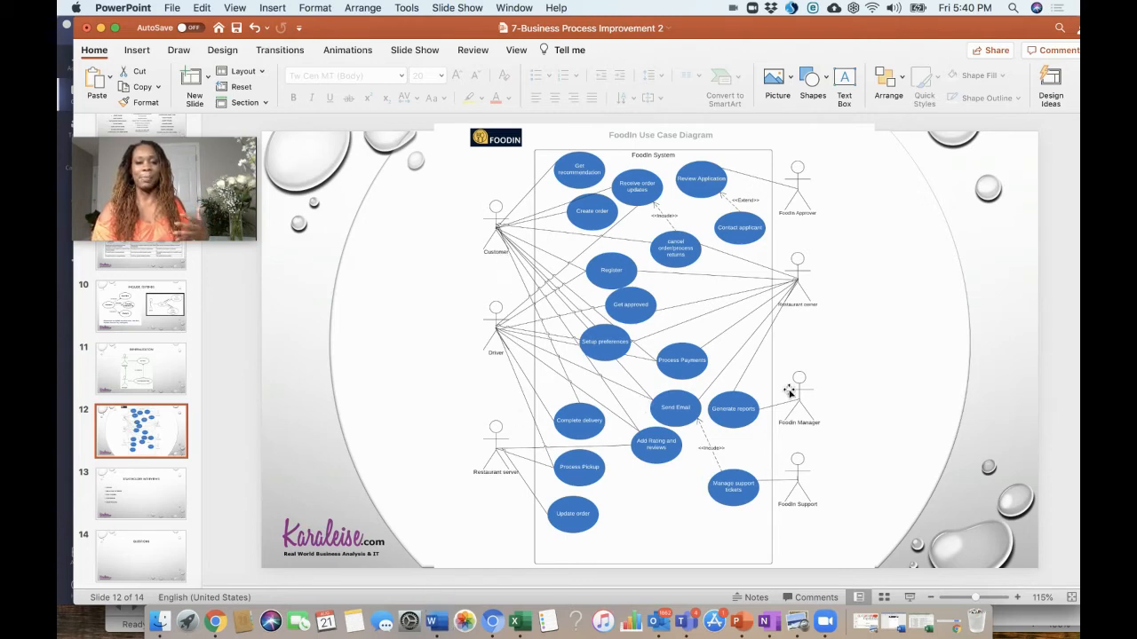
pyautogui.moveTo(792, 283)
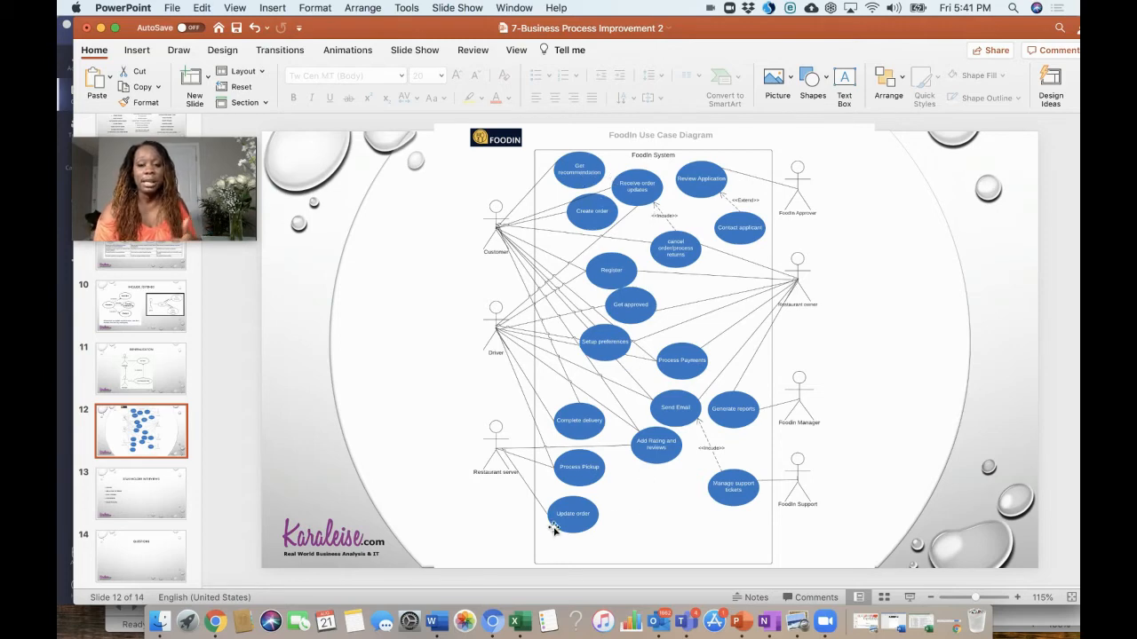
pyautogui.moveTo(682, 451)
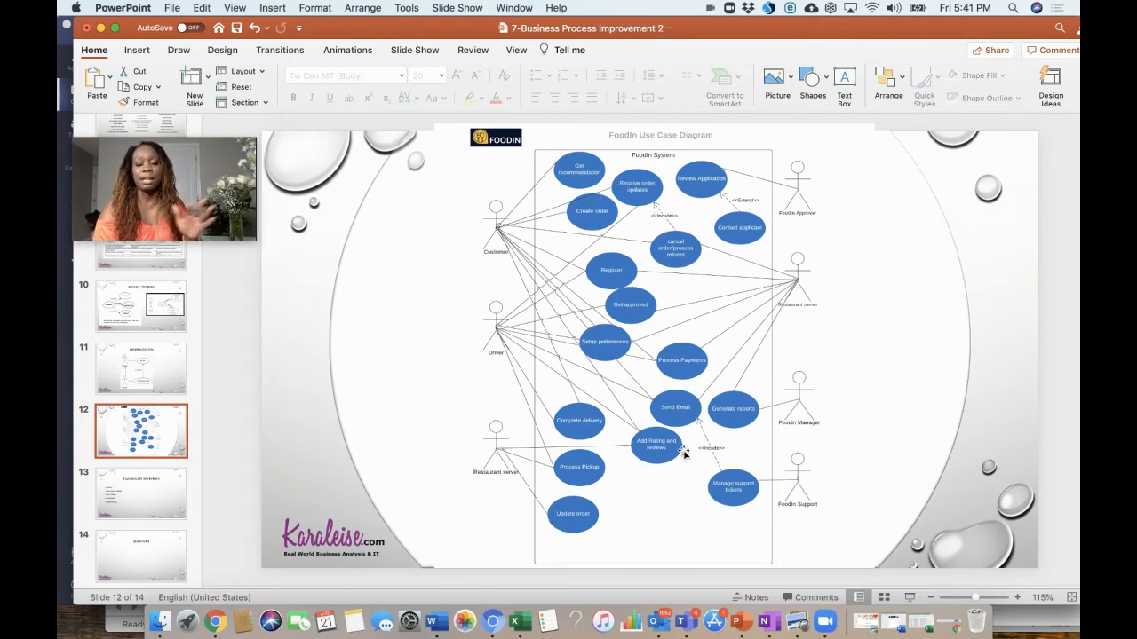
pyautogui.moveTo(696, 432)
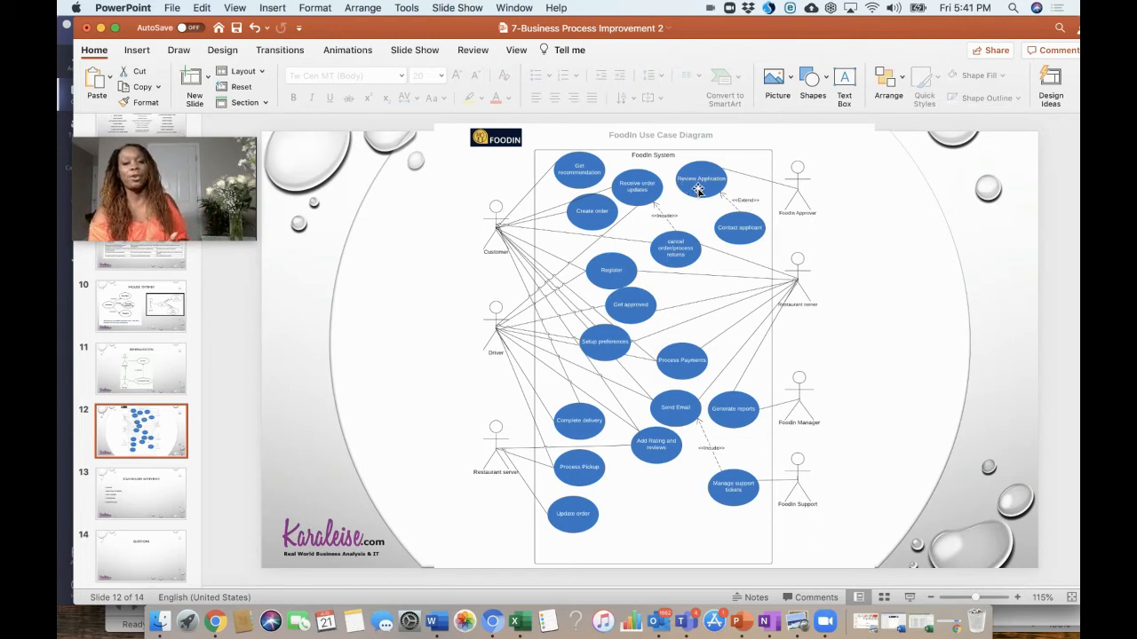
pyautogui.moveTo(700, 192)
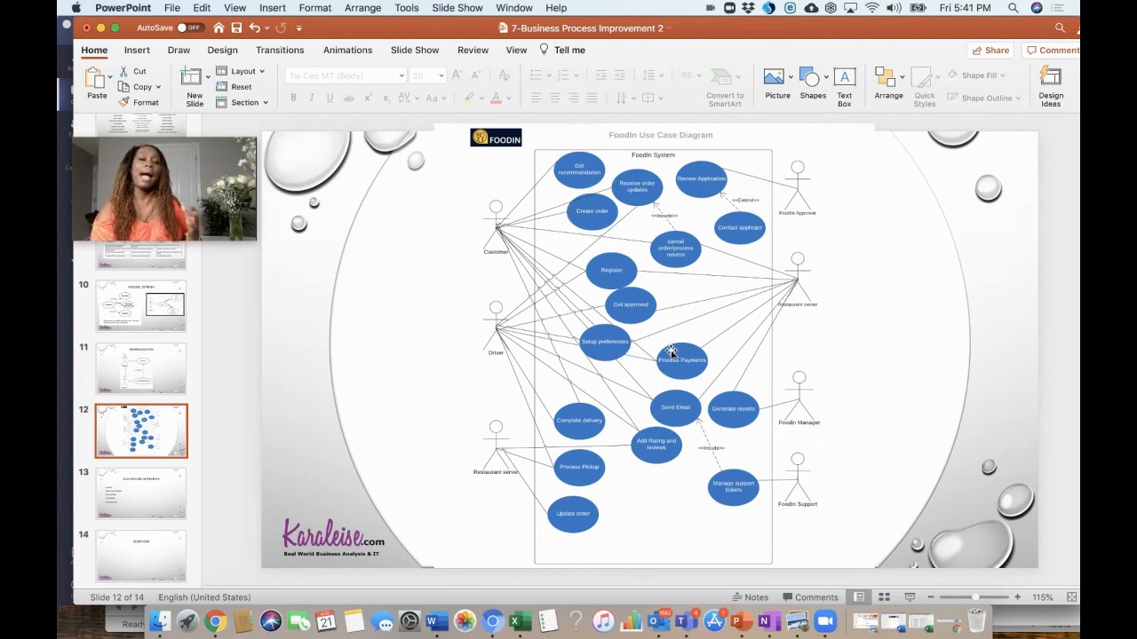
pyautogui.moveTo(677, 304)
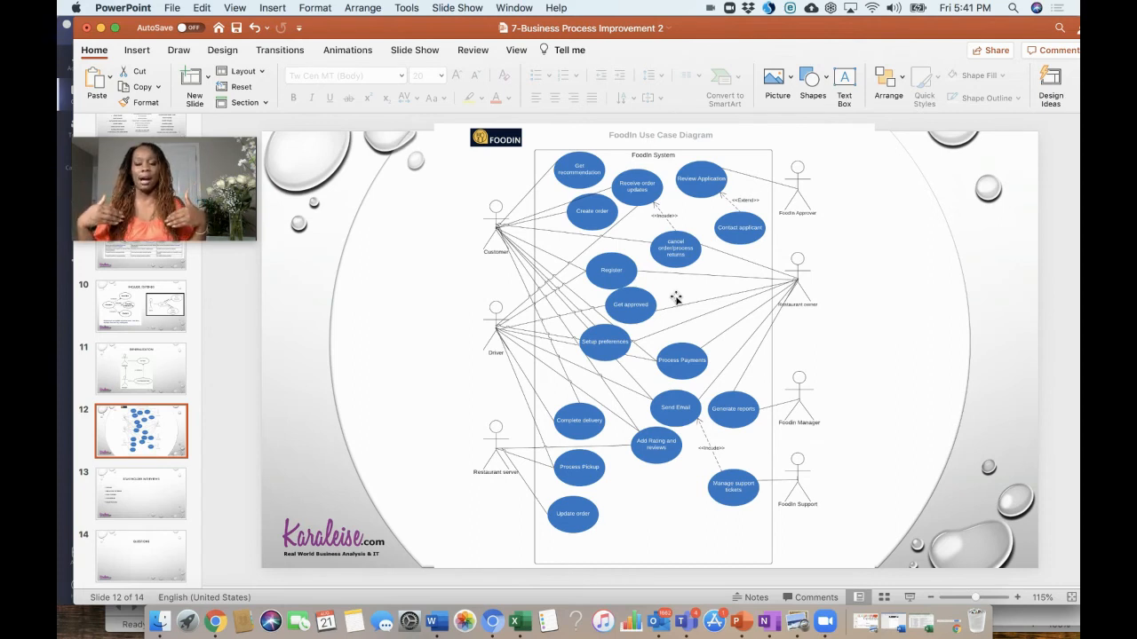
pyautogui.moveTo(698, 192)
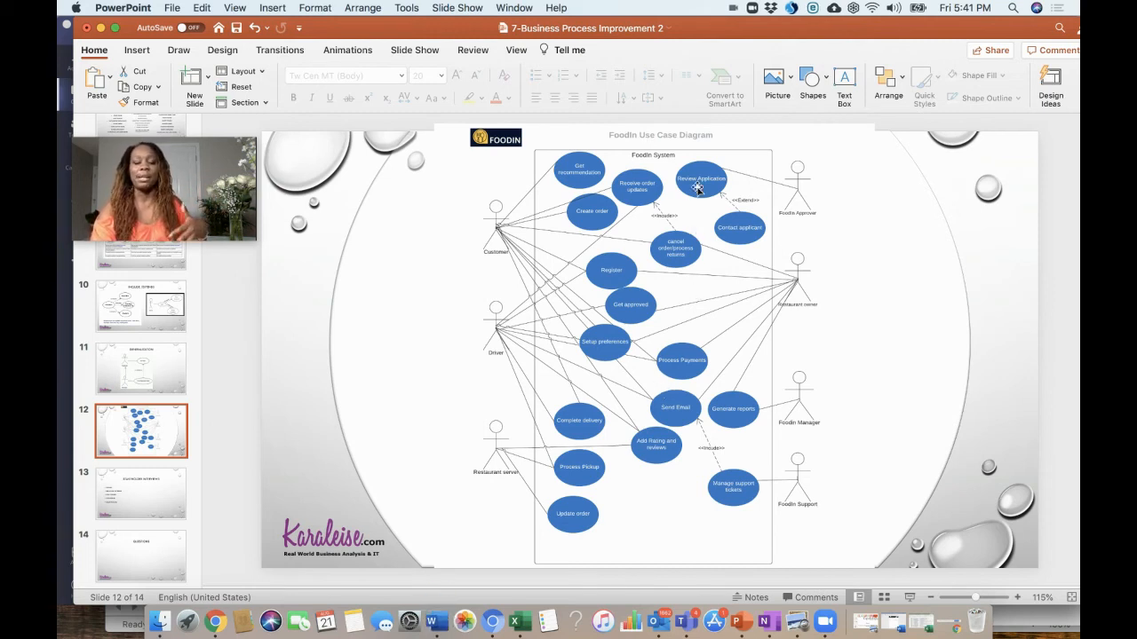
pyautogui.moveTo(693, 382)
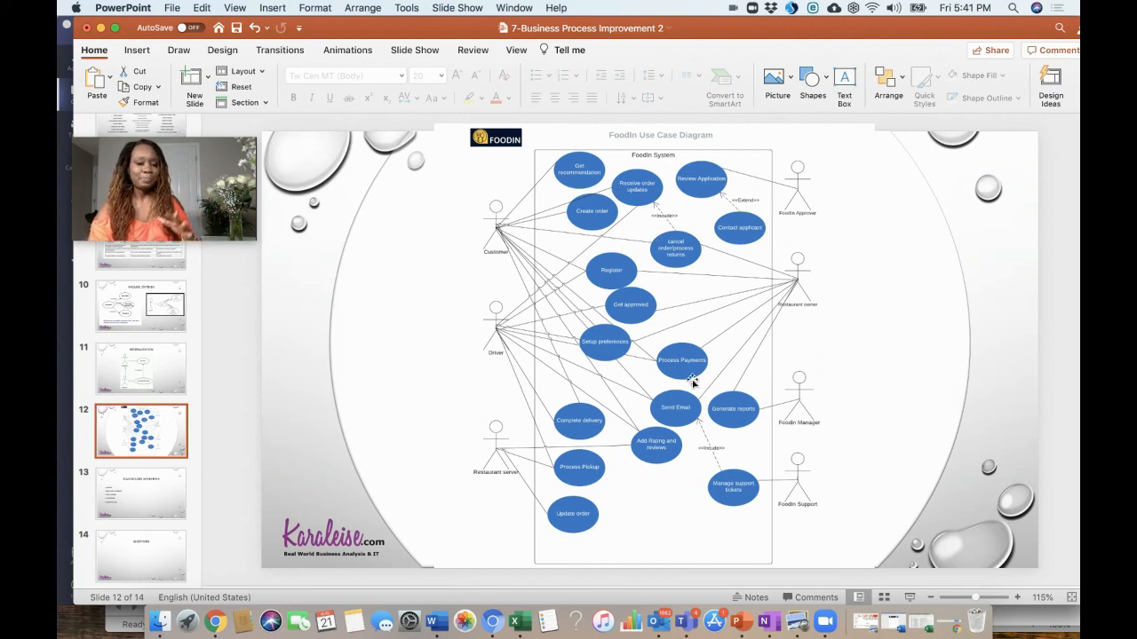
pyautogui.moveTo(654, 263)
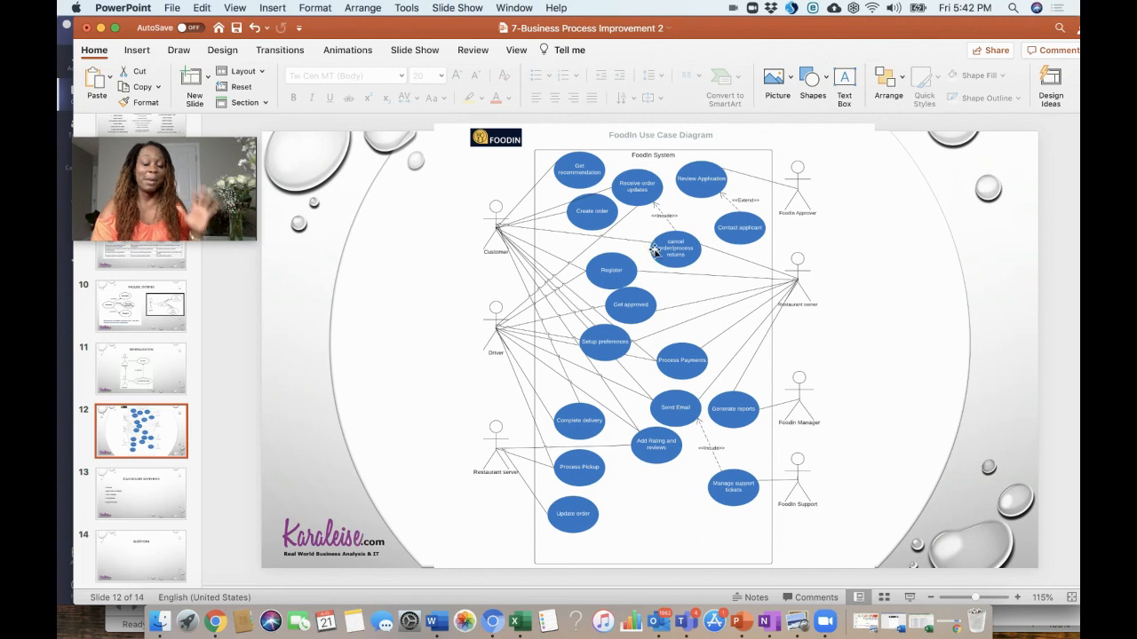
pyautogui.moveTo(653, 286)
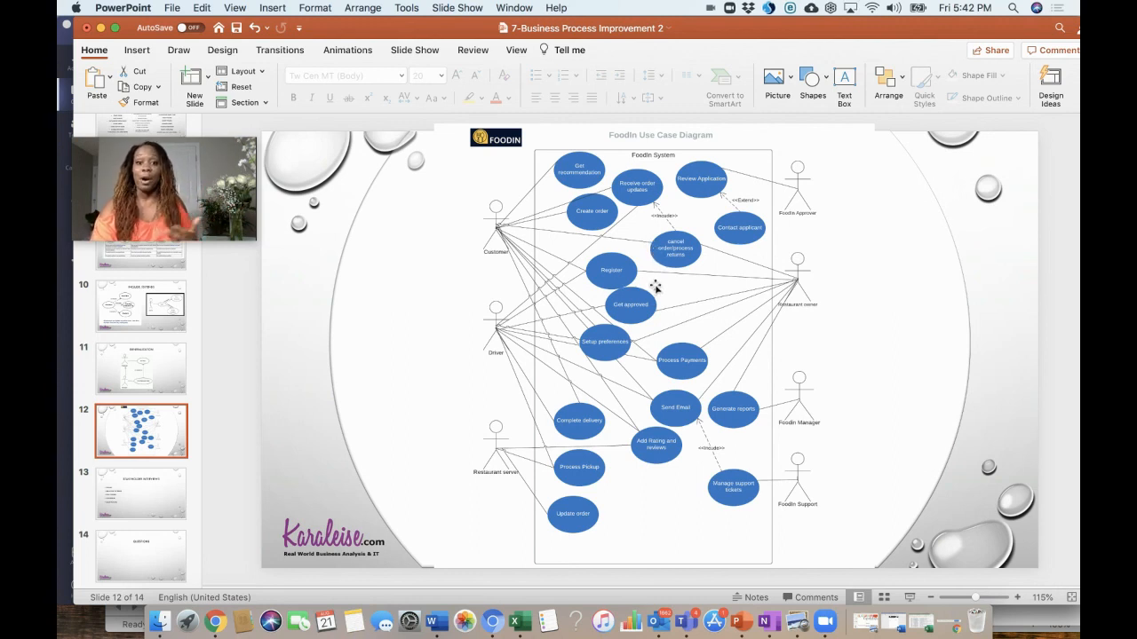
pyautogui.moveTo(666, 284)
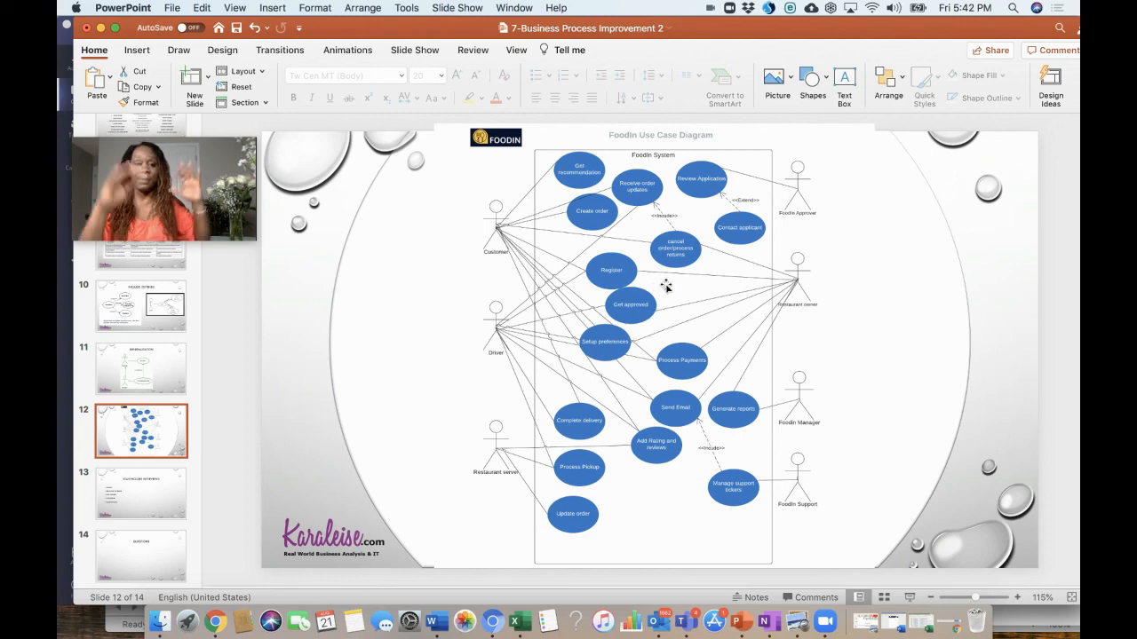
pyautogui.moveTo(579, 278)
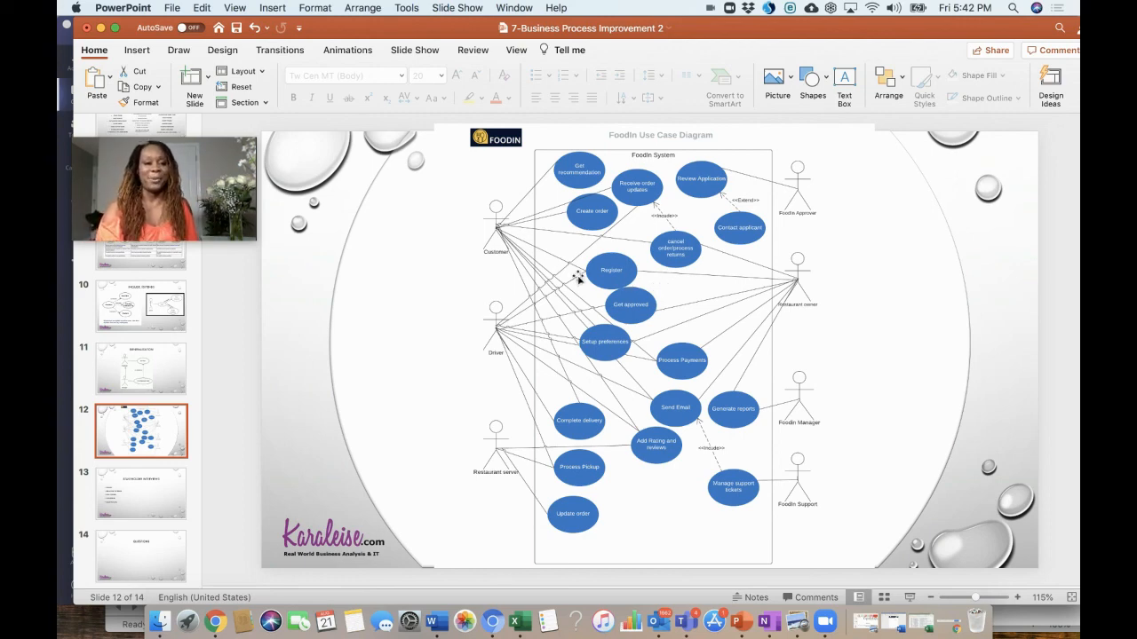